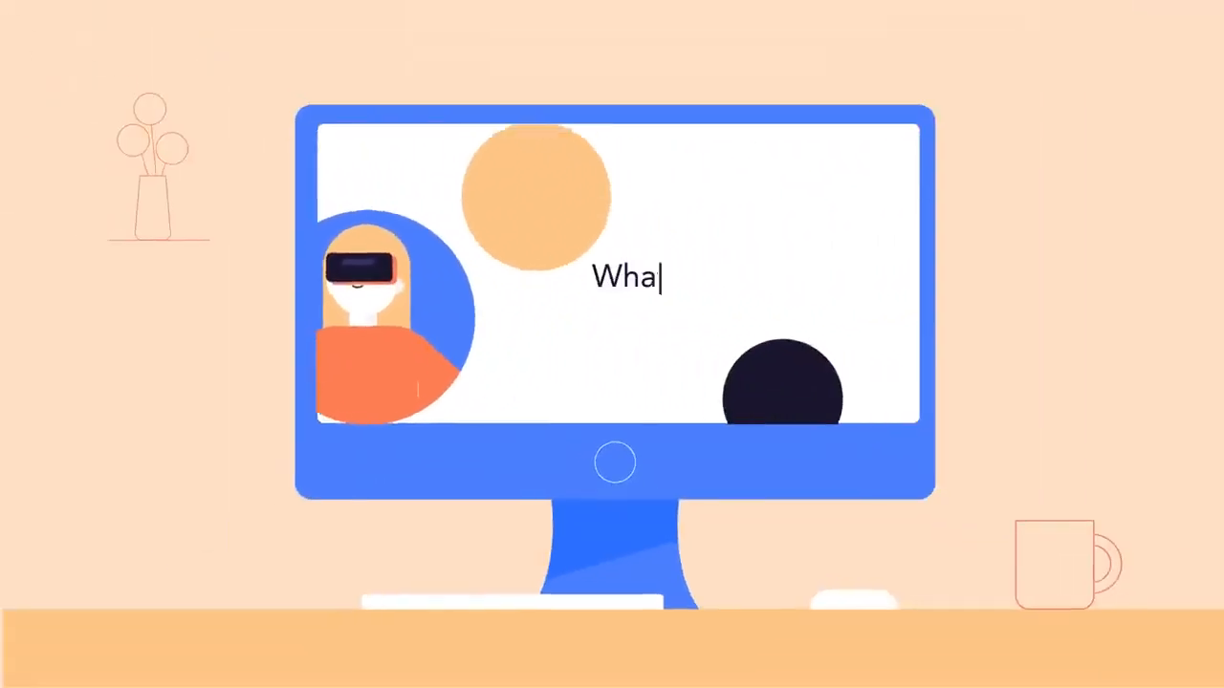
text(exactly is a computer?)
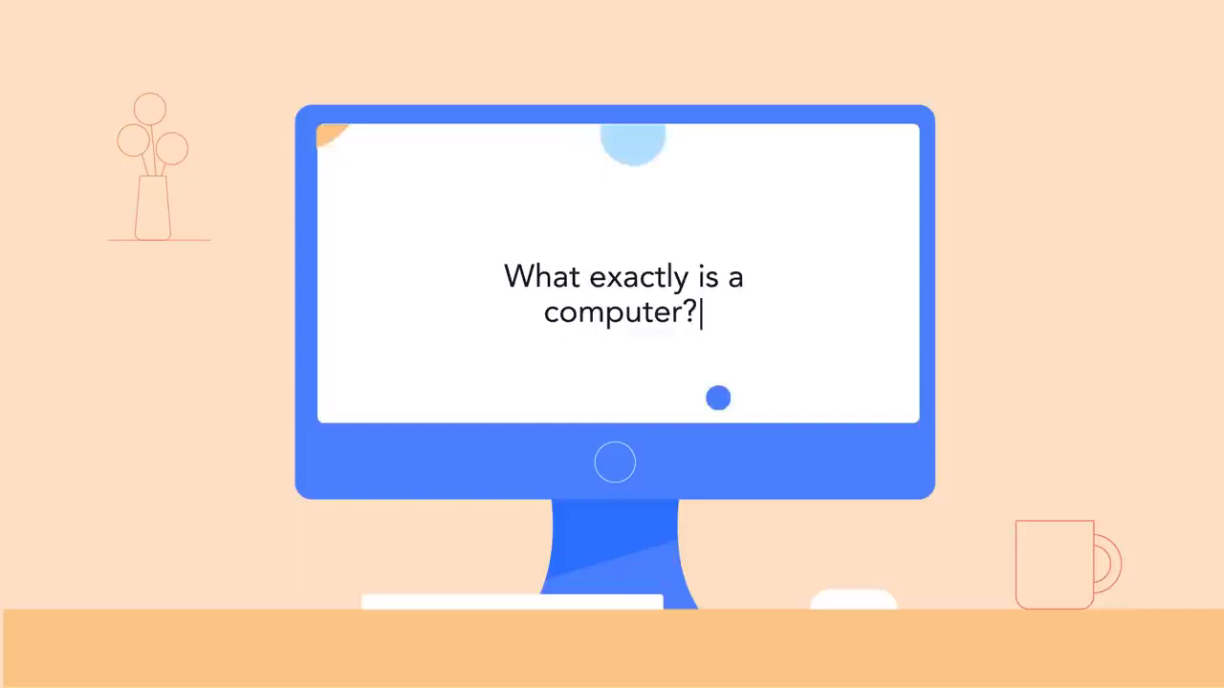